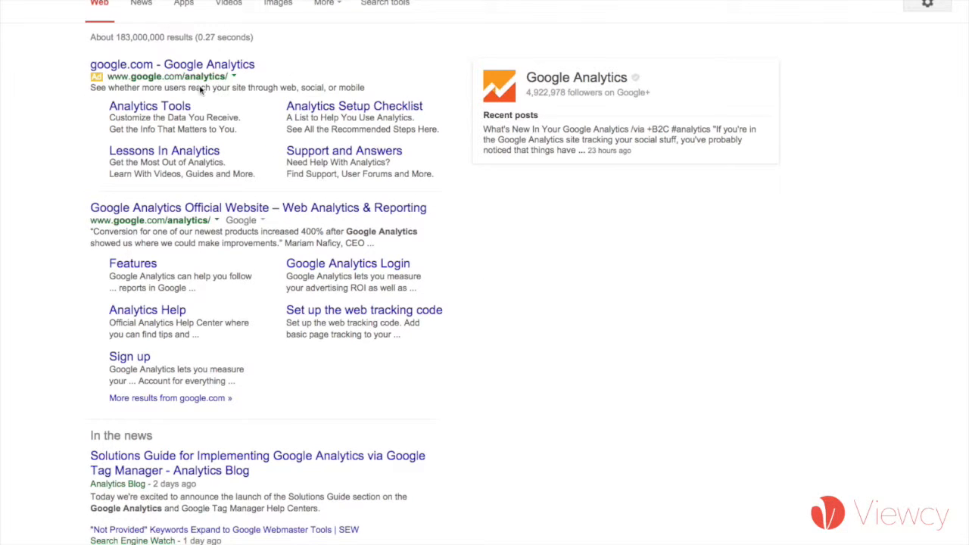
pyautogui.moveTo(224, 131)
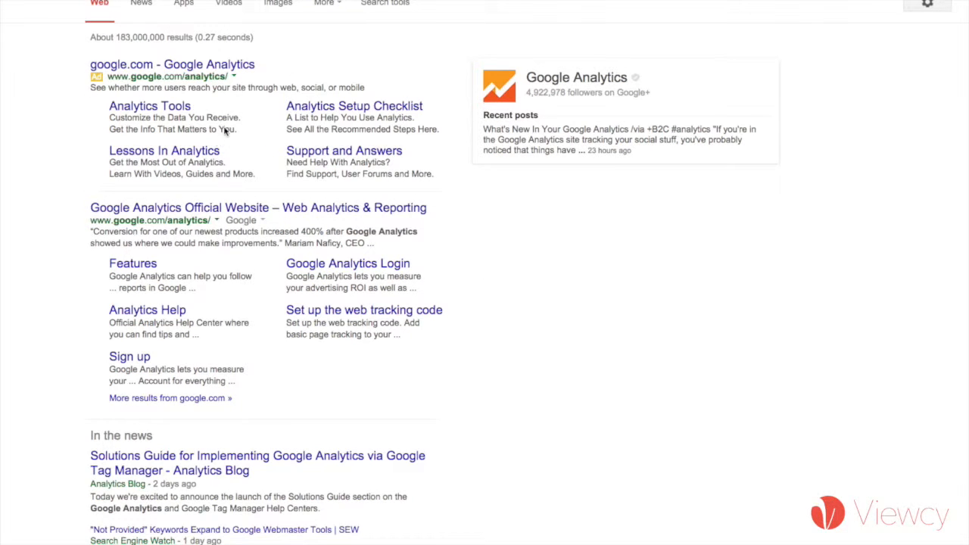
pyautogui.moveTo(250, 100)
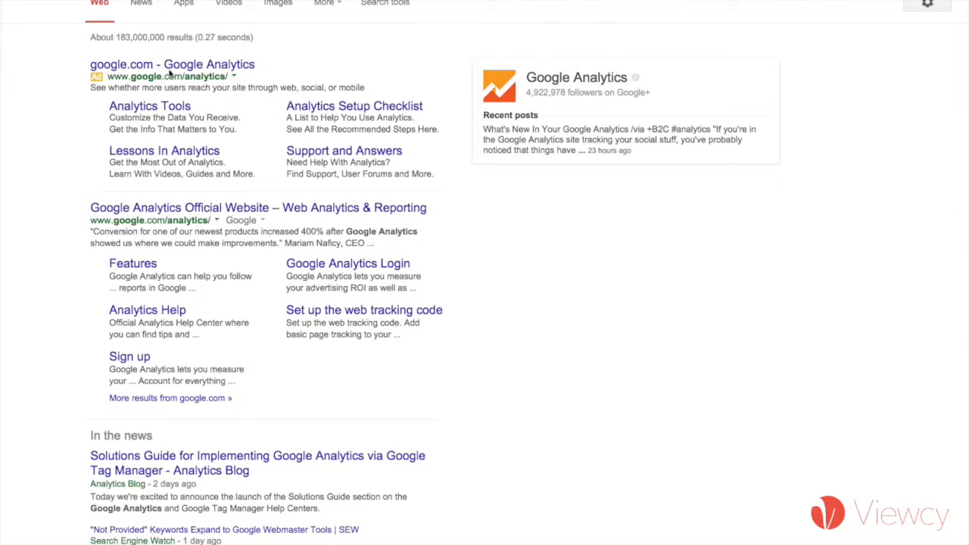
pyautogui.moveTo(217, 70)
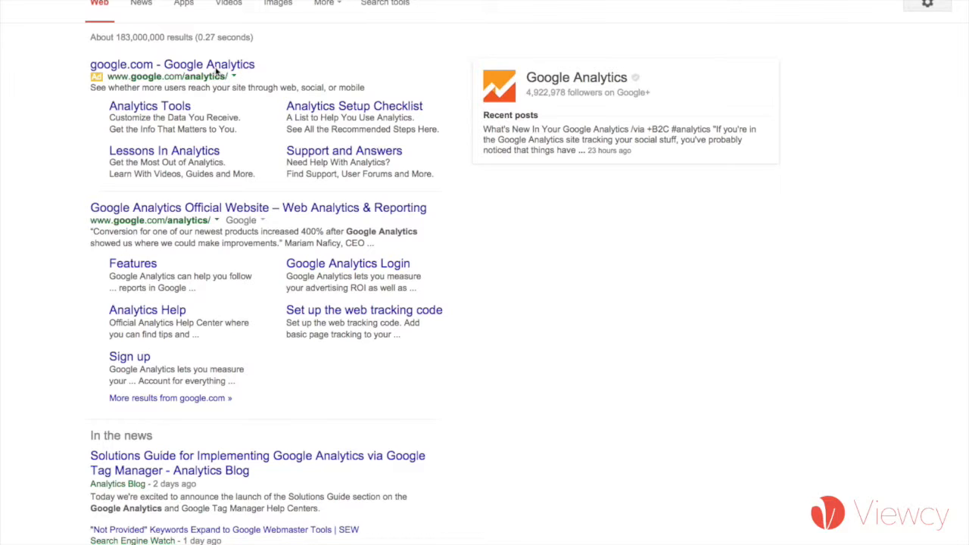
pyautogui.moveTo(135, 79)
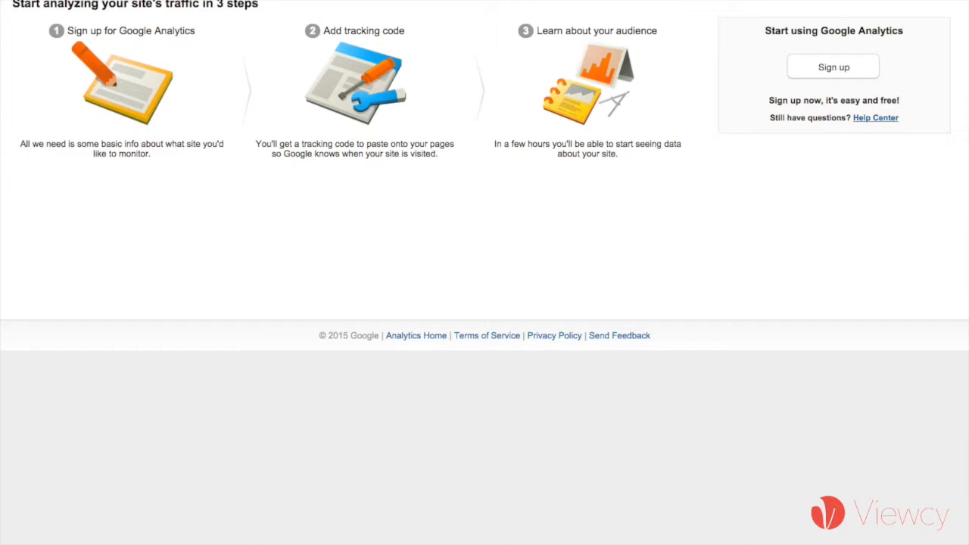
pyautogui.moveTo(465, 108)
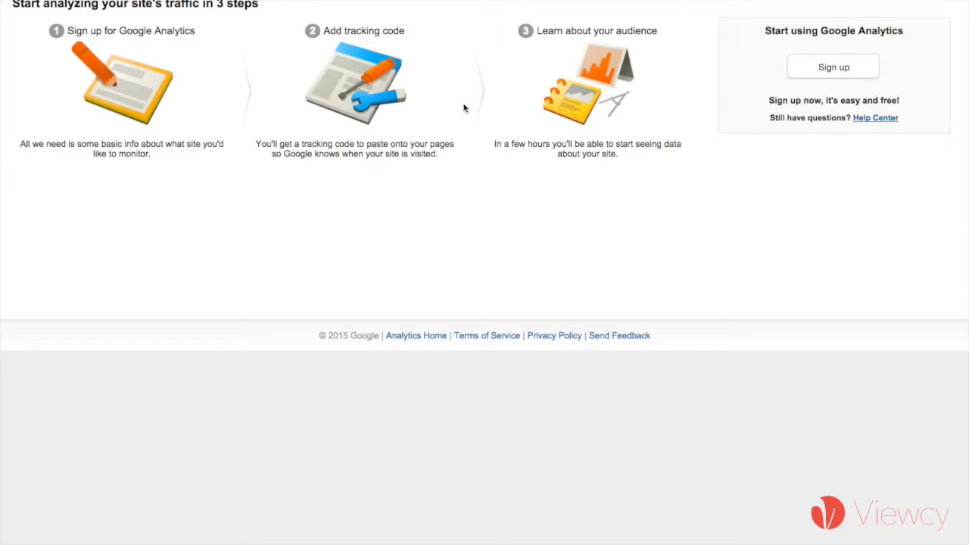
pyautogui.moveTo(500, 118)
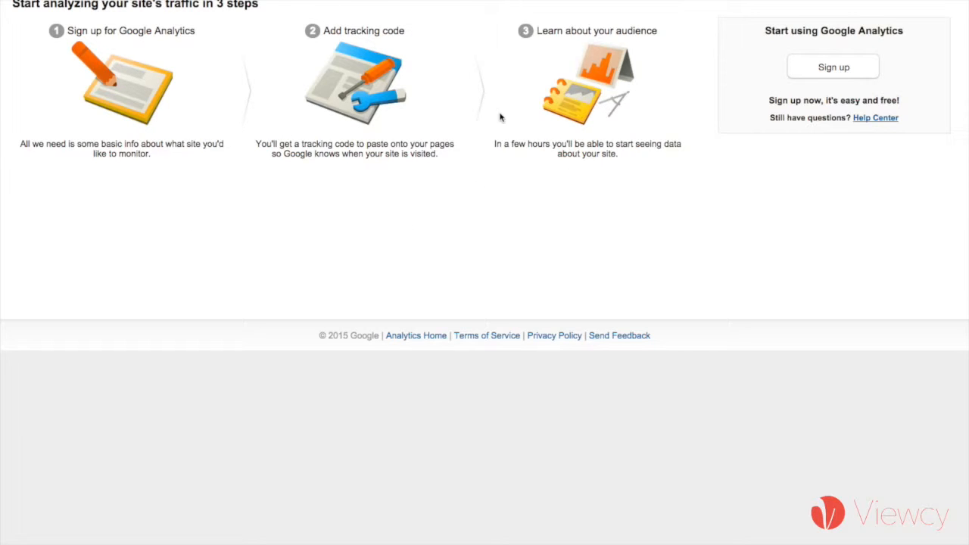
pyautogui.moveTo(36, 80)
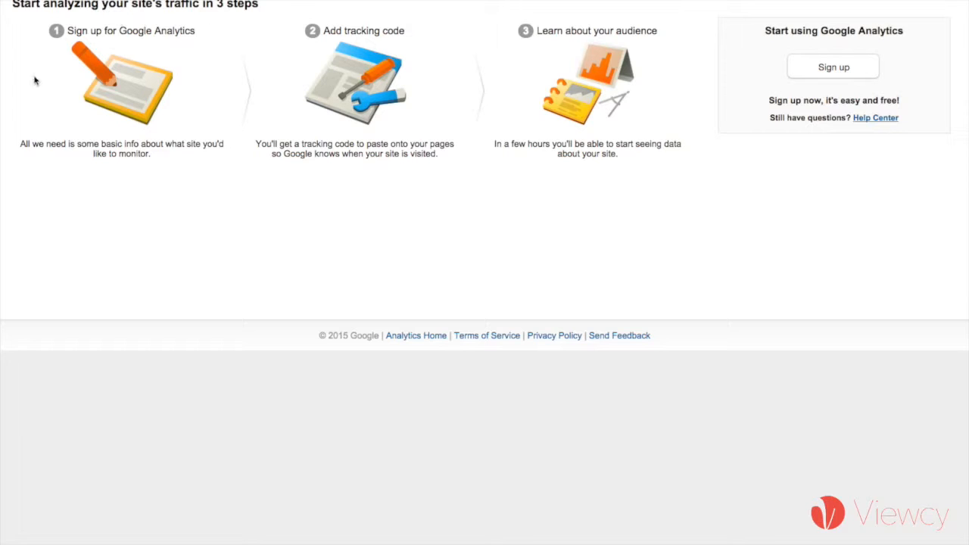
pyautogui.moveTo(781, 64)
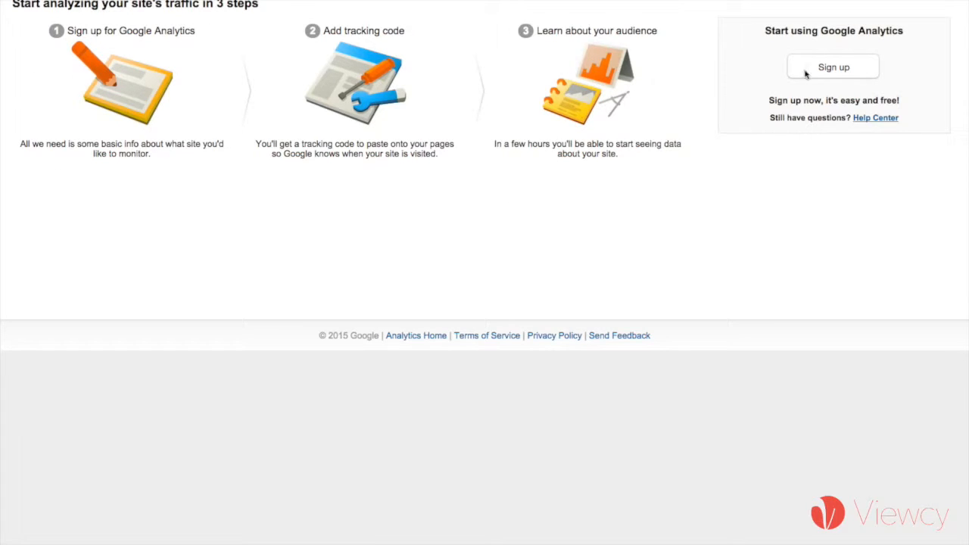
pyautogui.moveTo(839, 75)
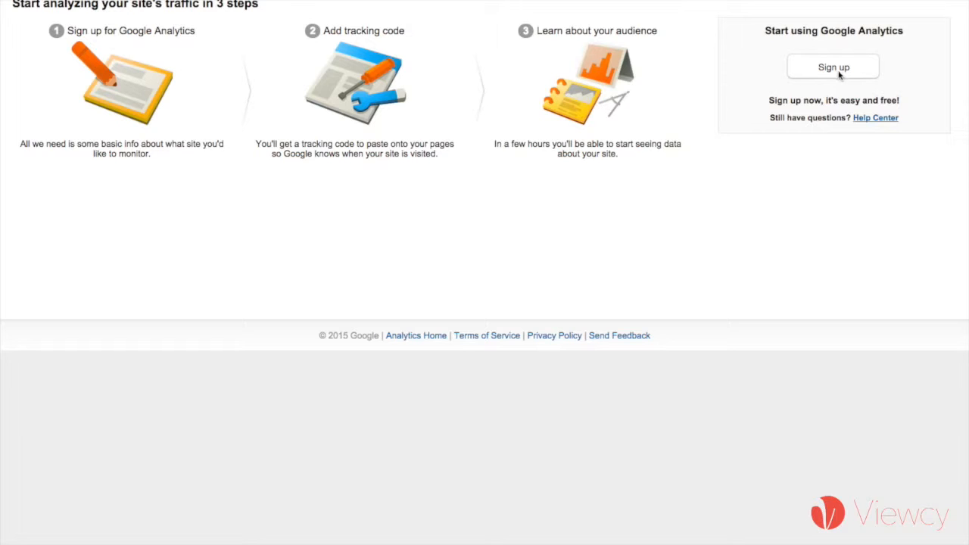
# - Start a new Analytics account and name it 'Ehren Hanso'
pyautogui.click(832, 66)
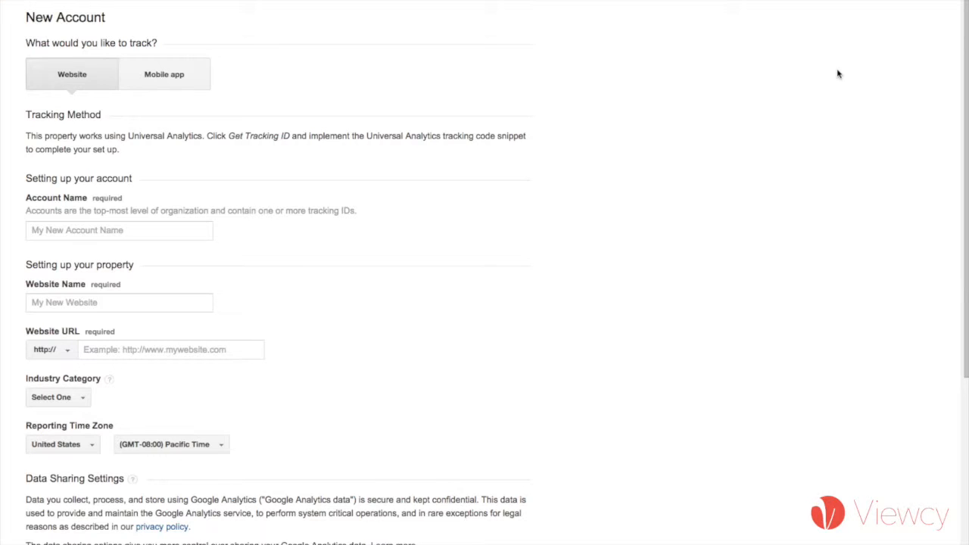
pyautogui.moveTo(130, 207)
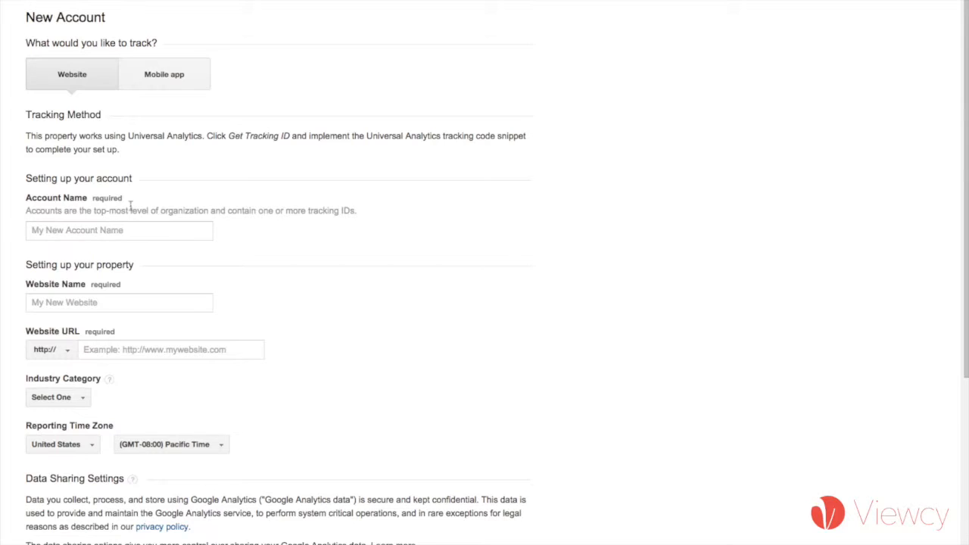
pyautogui.moveTo(68, 73)
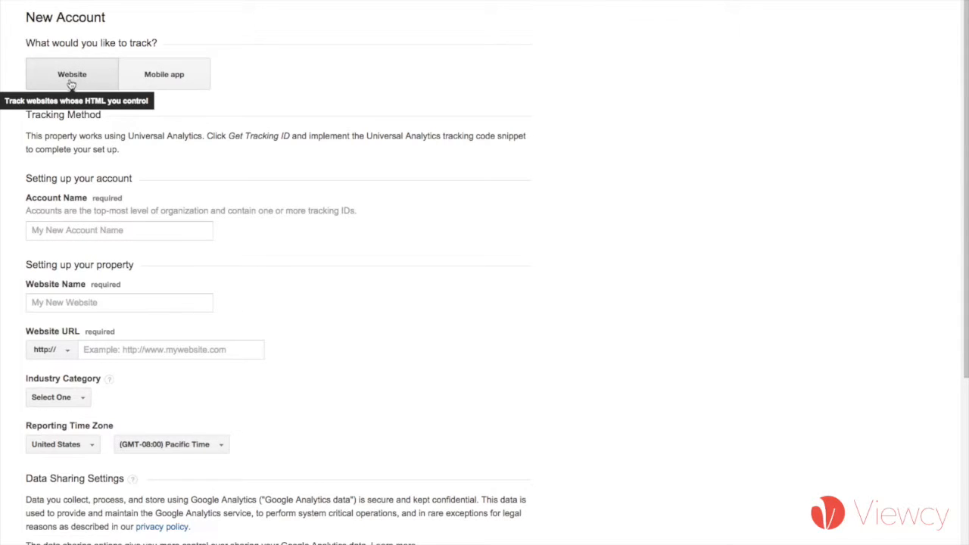
pyautogui.click(119, 230)
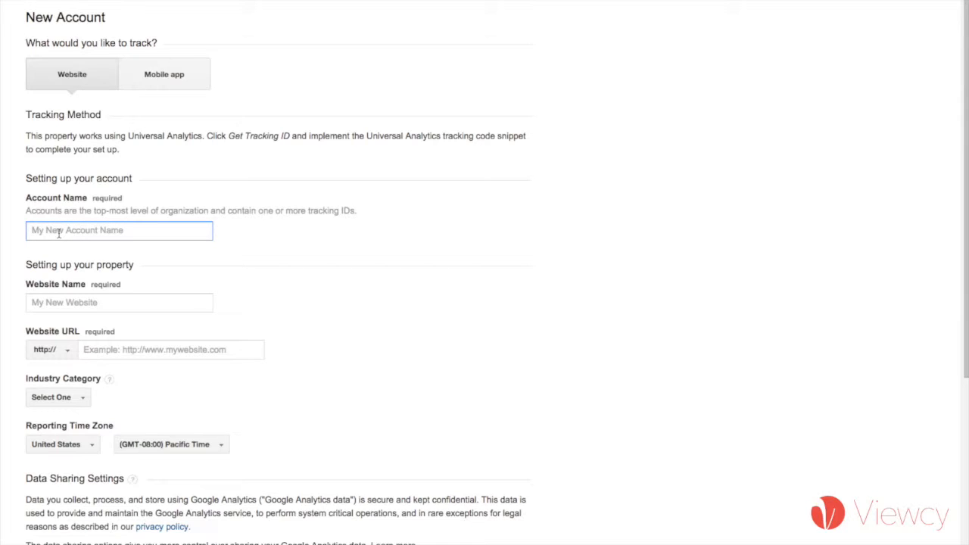
pyautogui.write('Ehren Hanson')
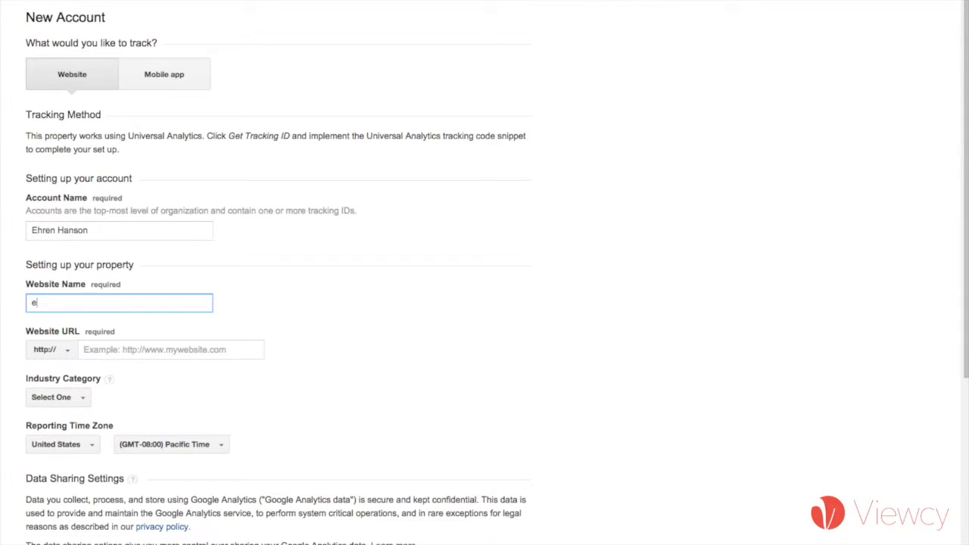
pyautogui.write('Ehren Hanso')
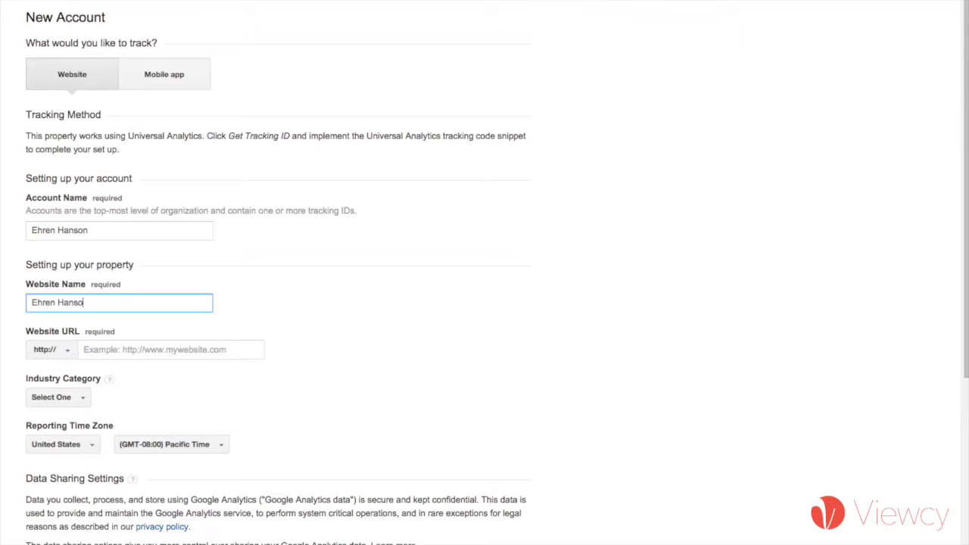
# - Enter the ehrenhanson viewcy.com subdomain as the website URL
pyautogui.click(170, 349)
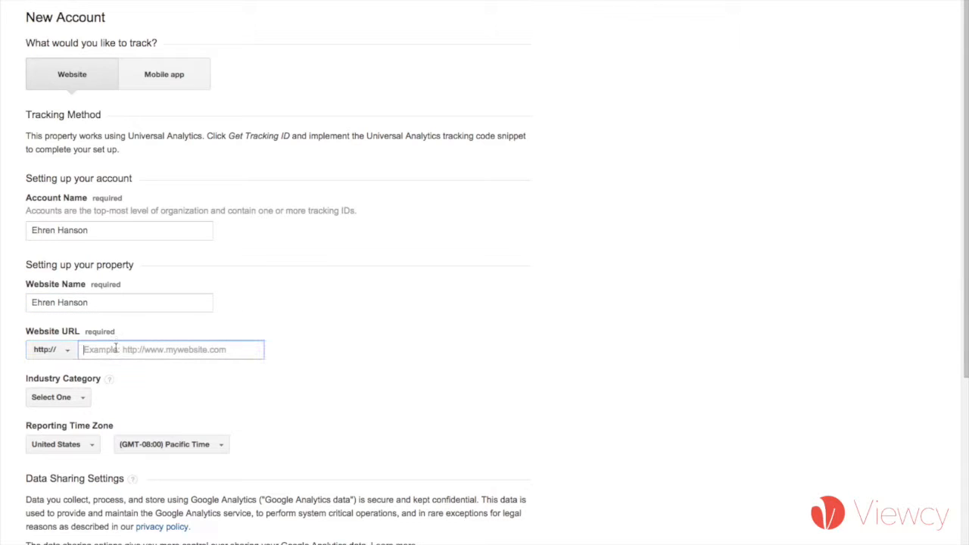
pyautogui.write('ehrenhanson')
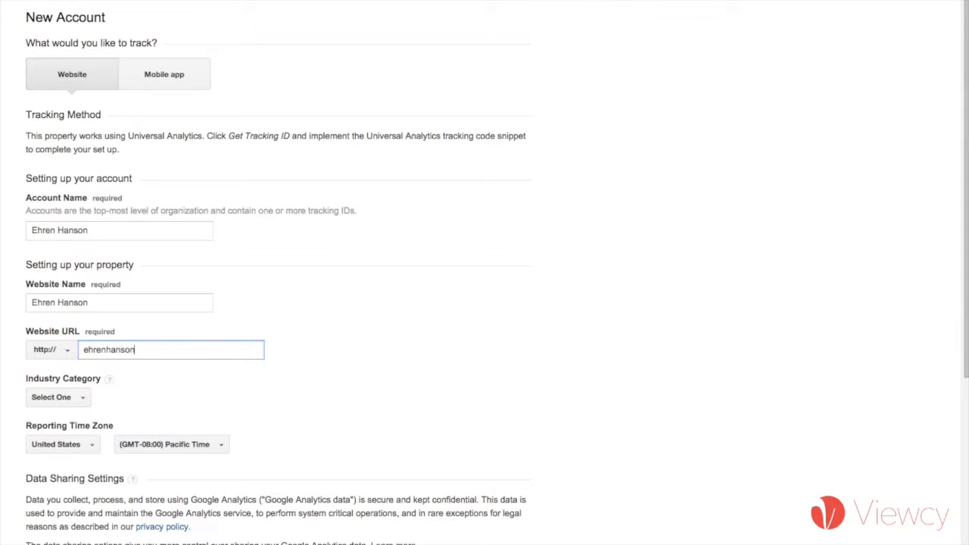
pyautogui.write('.viewcy.com')
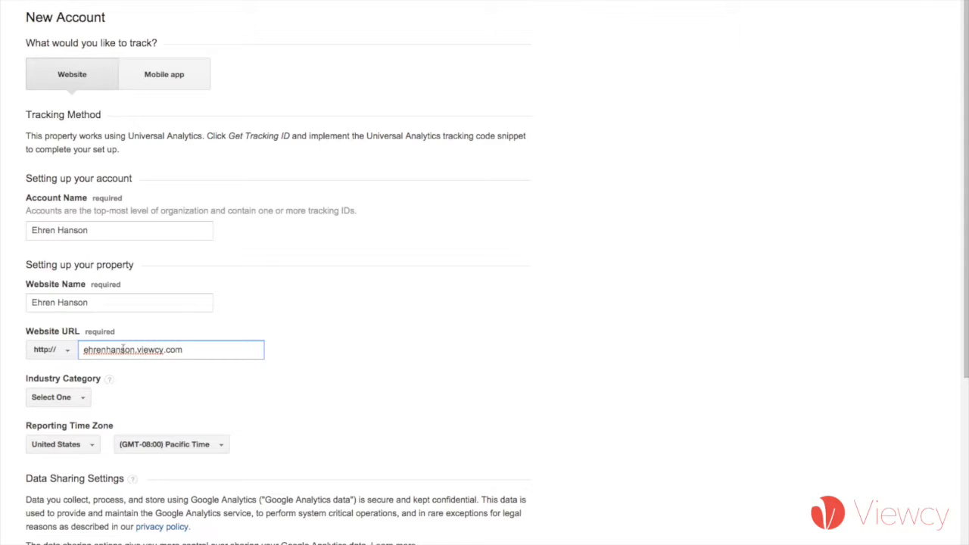
# - Set industry to Arts and Entertainment and time zone to (GMT-05:00) Eastern Time
pyautogui.scroll(-3)
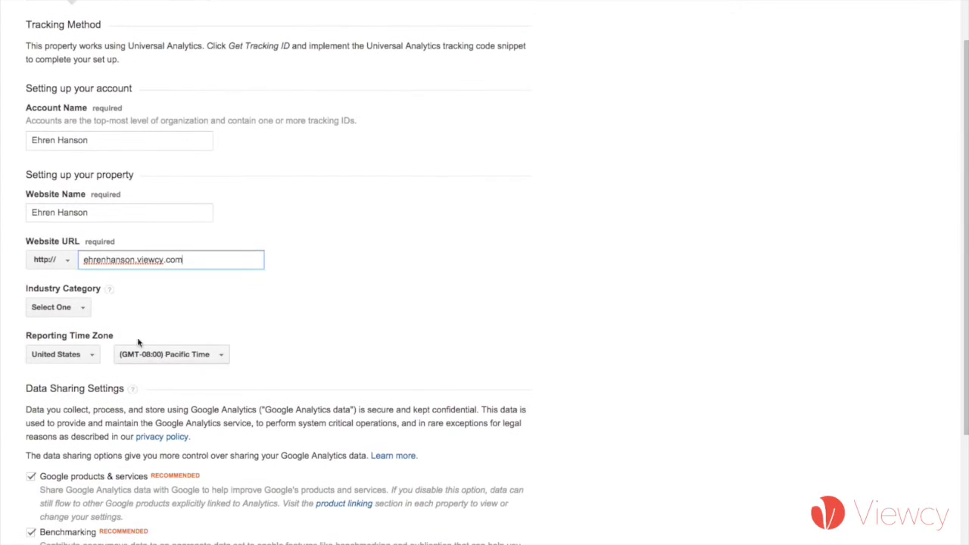
pyautogui.click(58, 307)
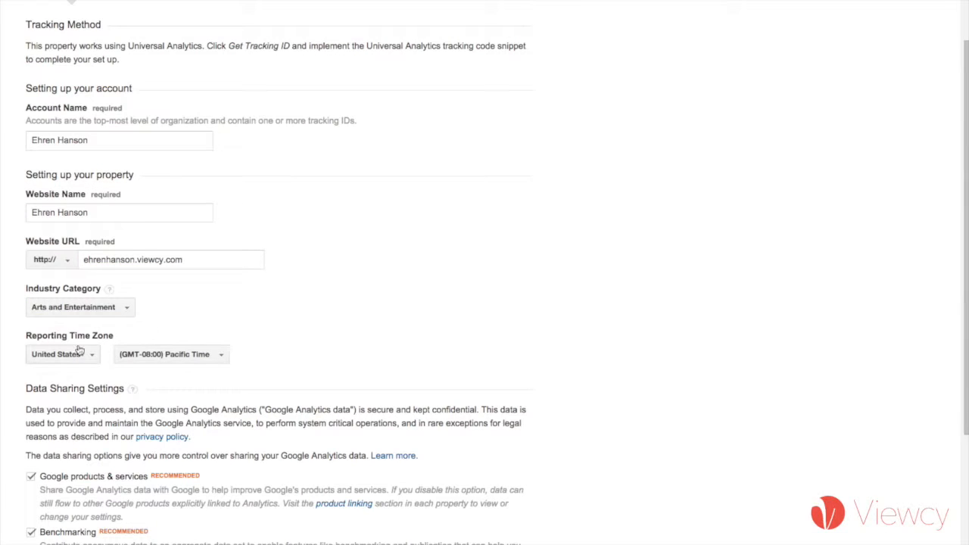
pyautogui.click(170, 354)
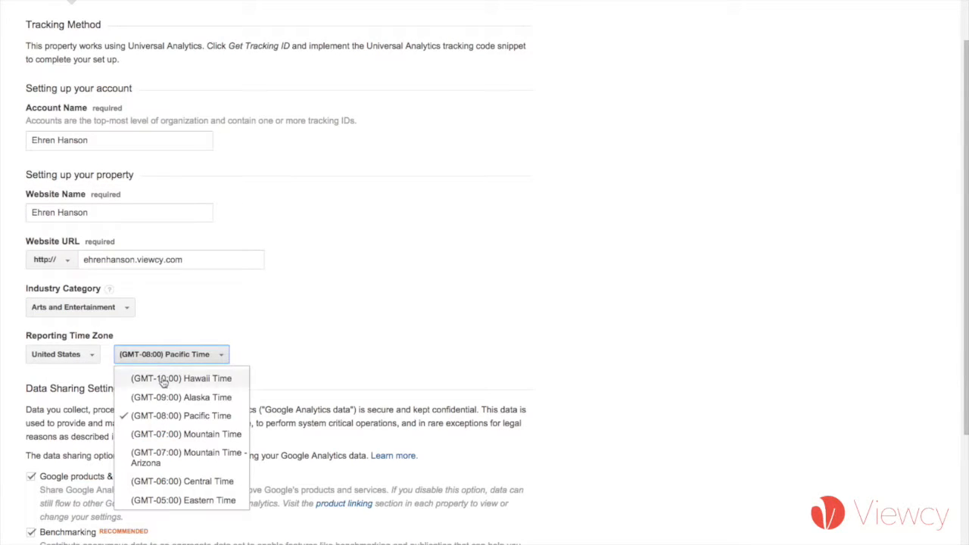
pyautogui.click(181, 500)
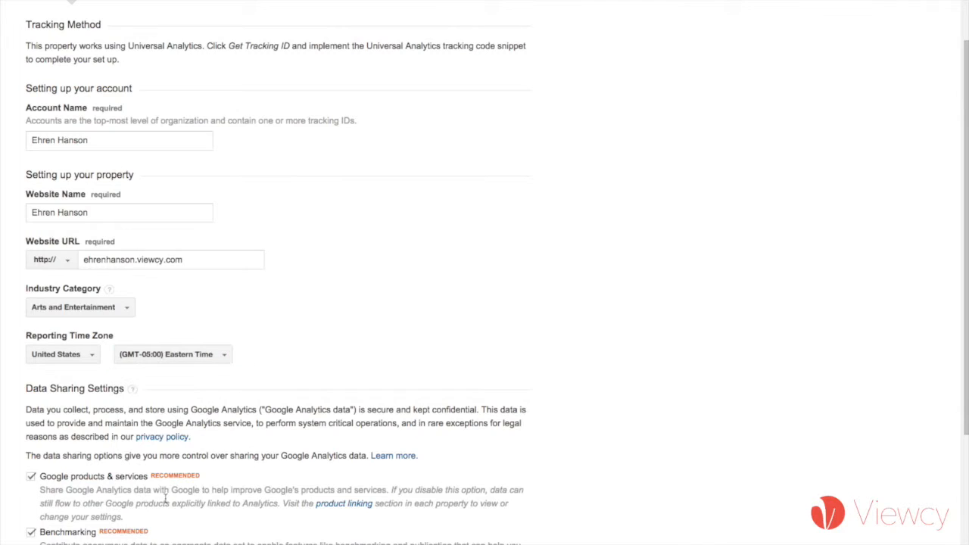
pyautogui.scroll(-3)
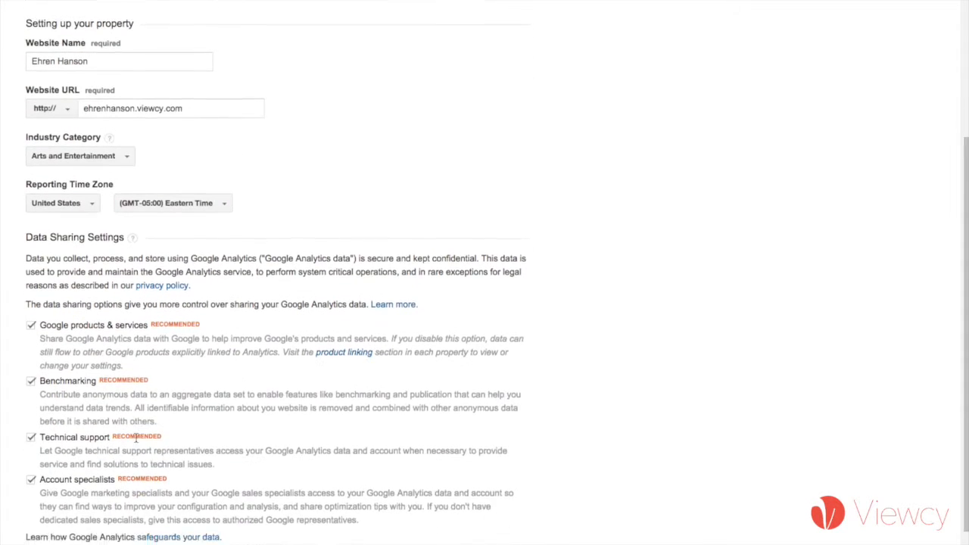
pyautogui.scroll(-3)
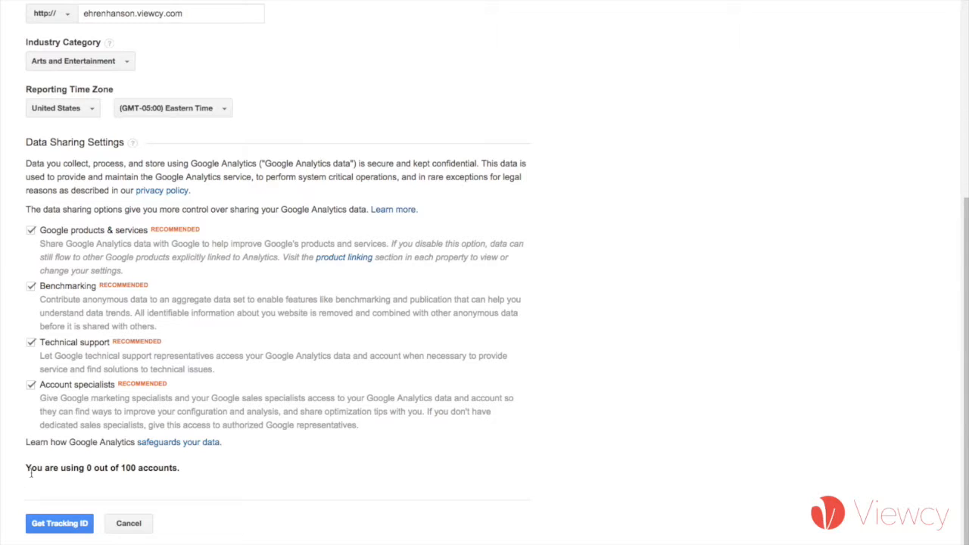
pyautogui.moveTo(65, 252)
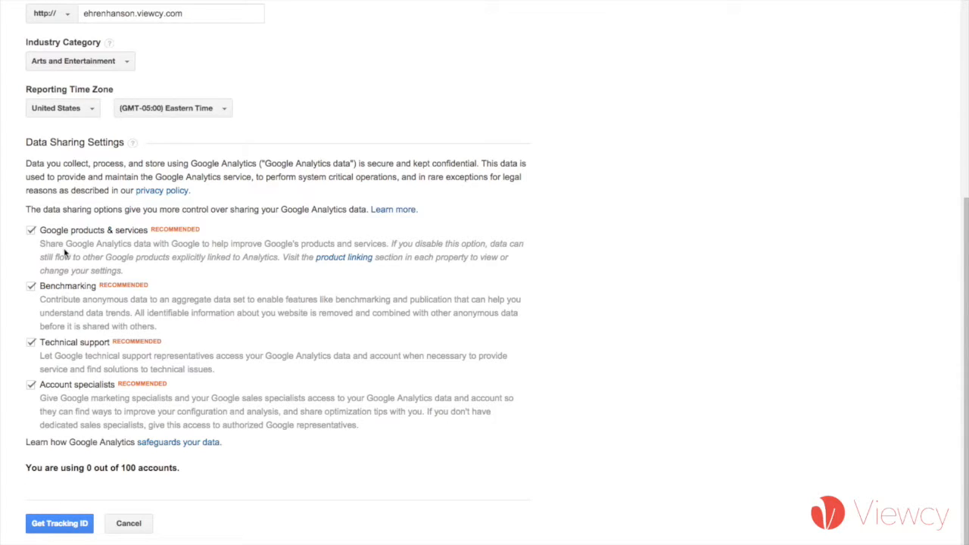
pyautogui.moveTo(49, 383)
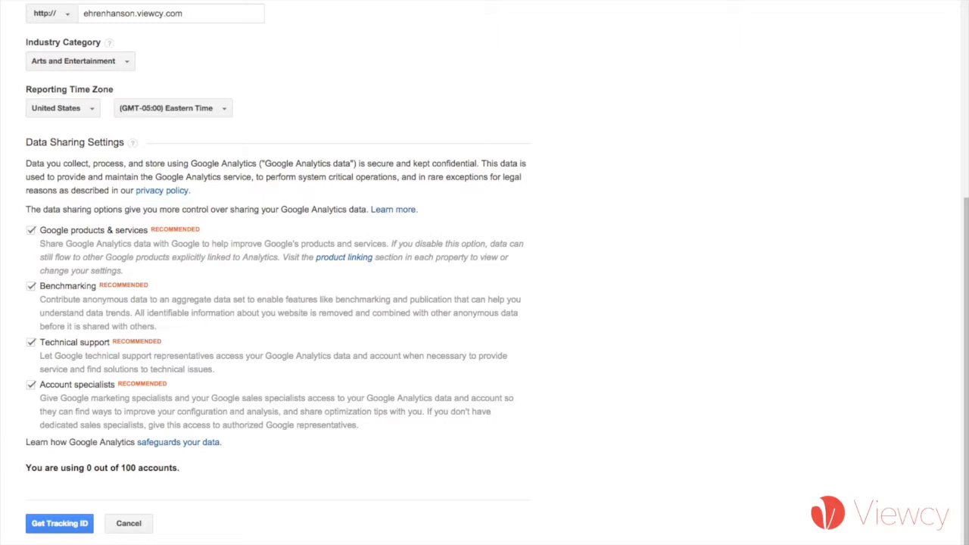
# - Request the tracking ID and accept the Google Analytics terms of service
pyautogui.click(61, 524)
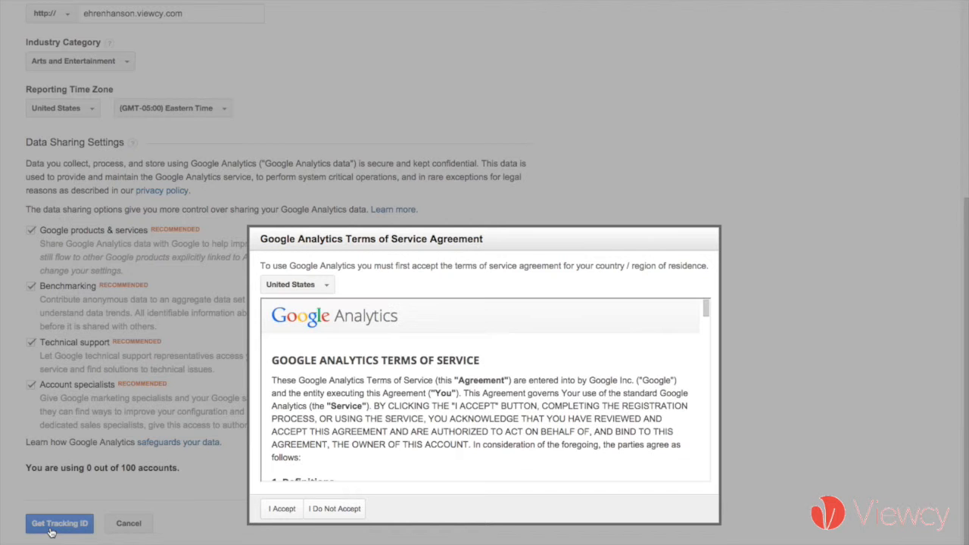
pyautogui.click(281, 508)
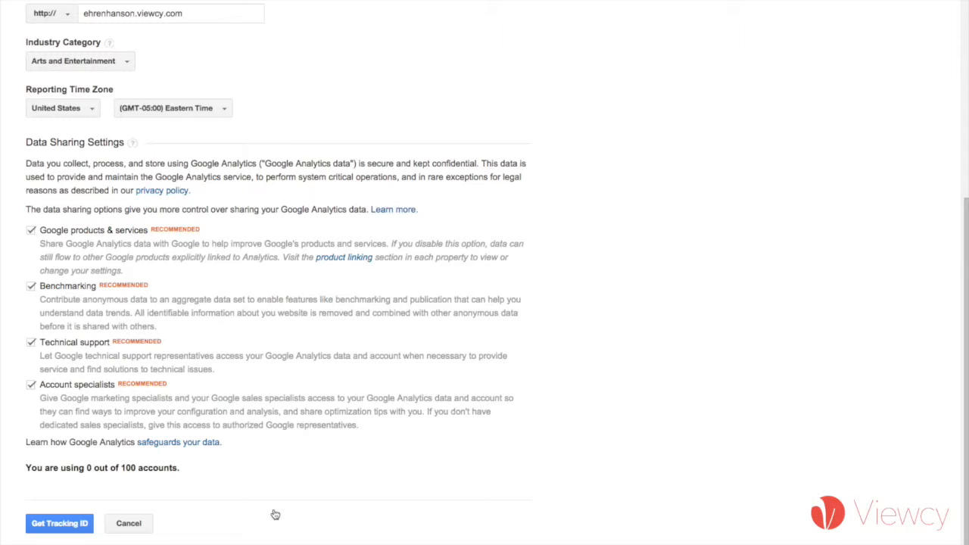
pyautogui.click(62, 524)
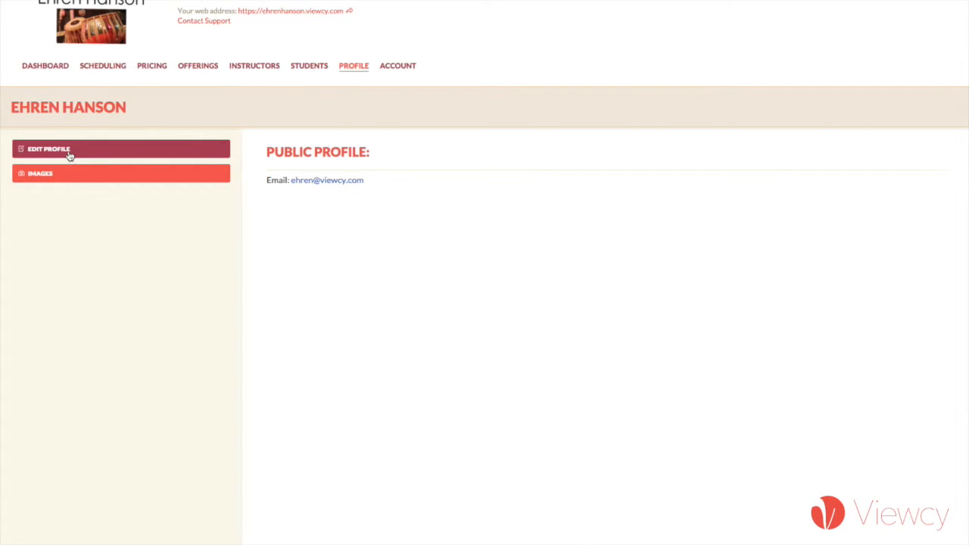
# - Edit the school's public profile and enter Google Analytics ID UA-61291020-1
pyautogui.click(48, 149)
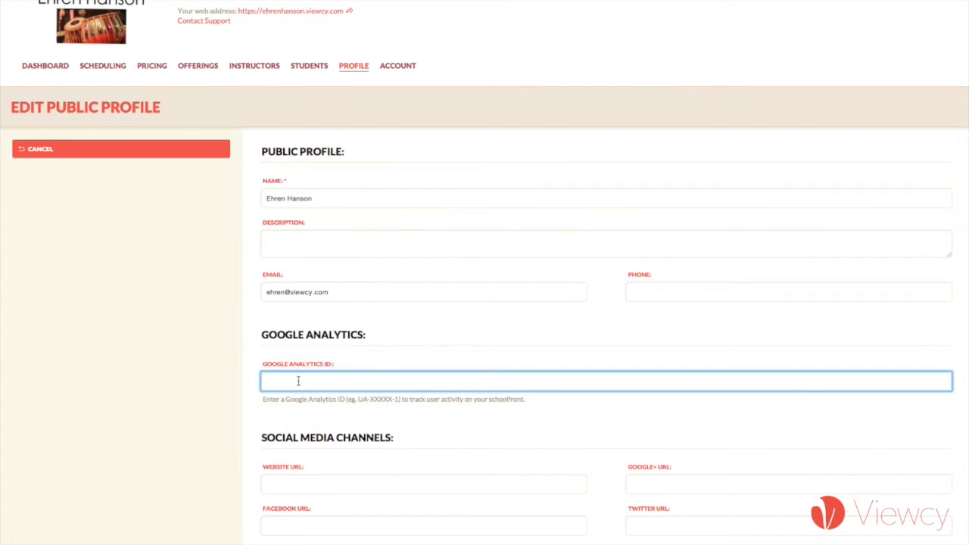
pyautogui.write('UA-61291020-1')
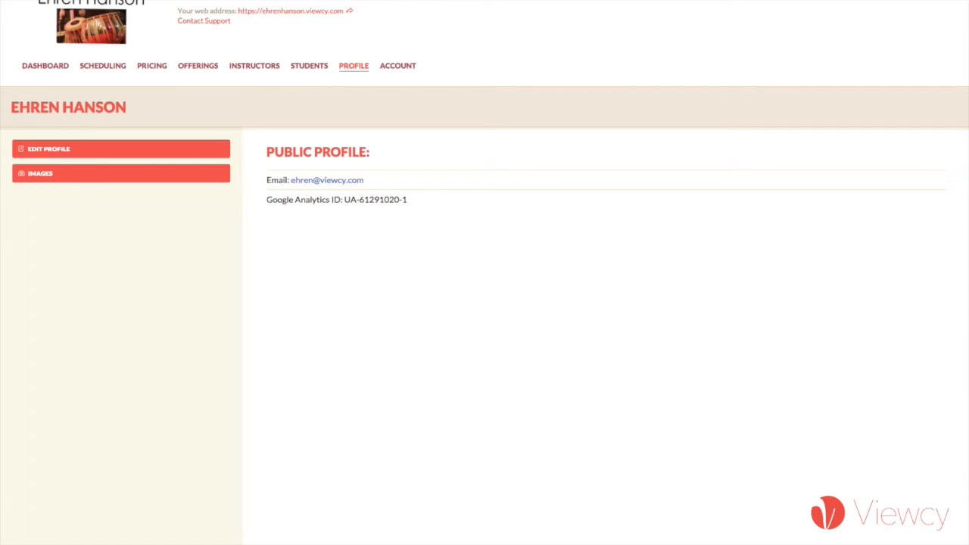
pyautogui.moveTo(242, 254)
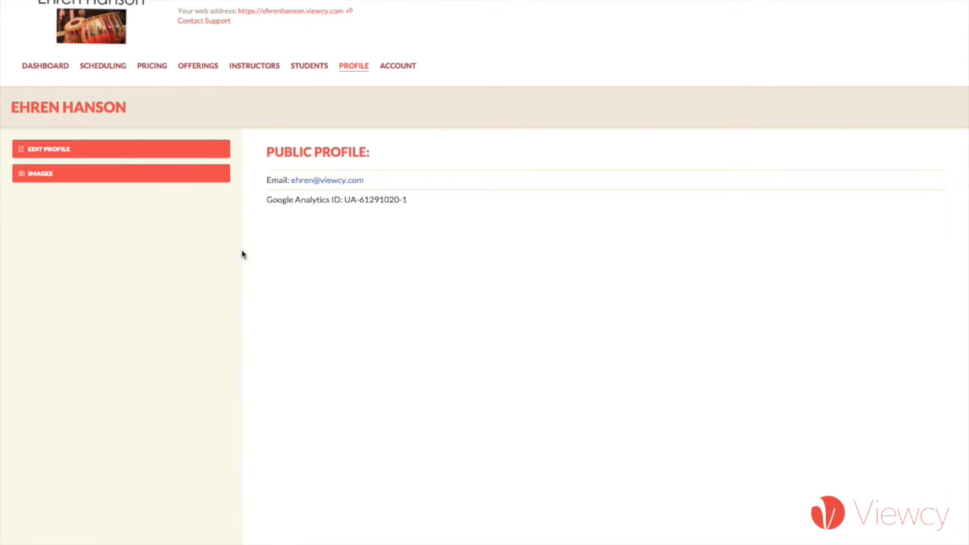